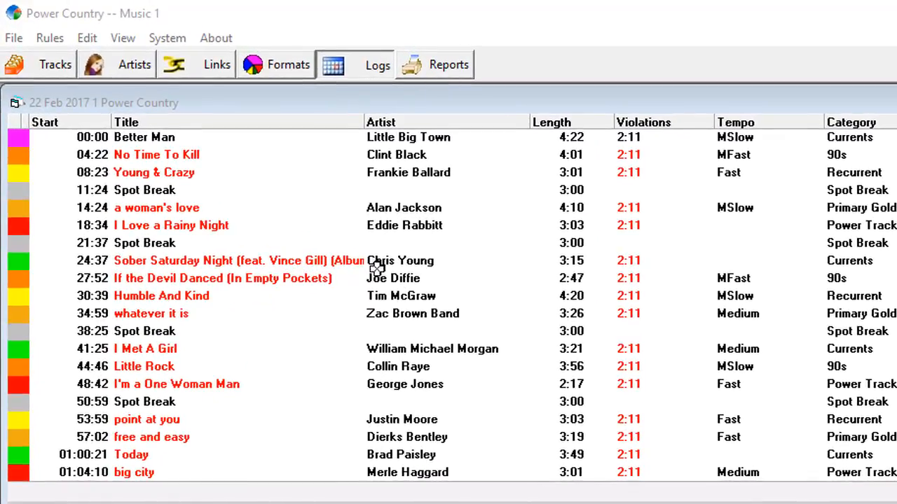
{"action": "mouse_move", "coordinate": [642, 262]}
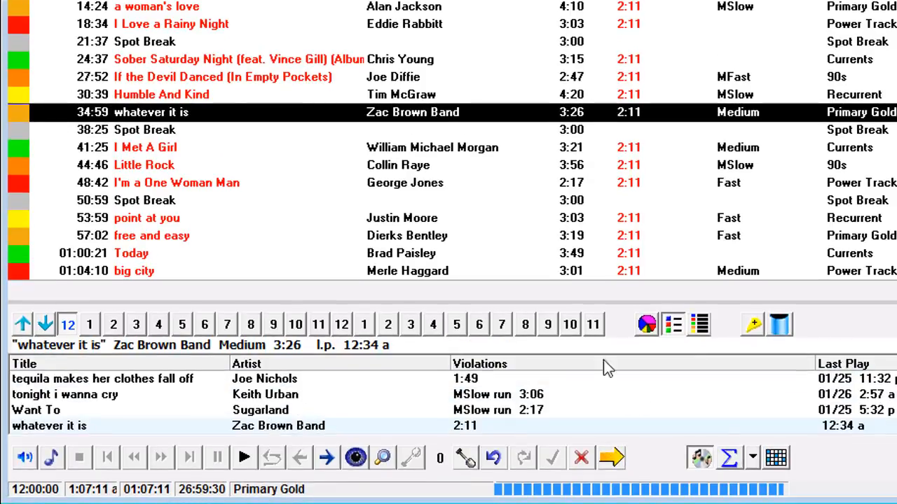
Select the 'point at you' slot to list its replacement candidates and violations
{"action": "left_click", "coordinate": [147, 218]}
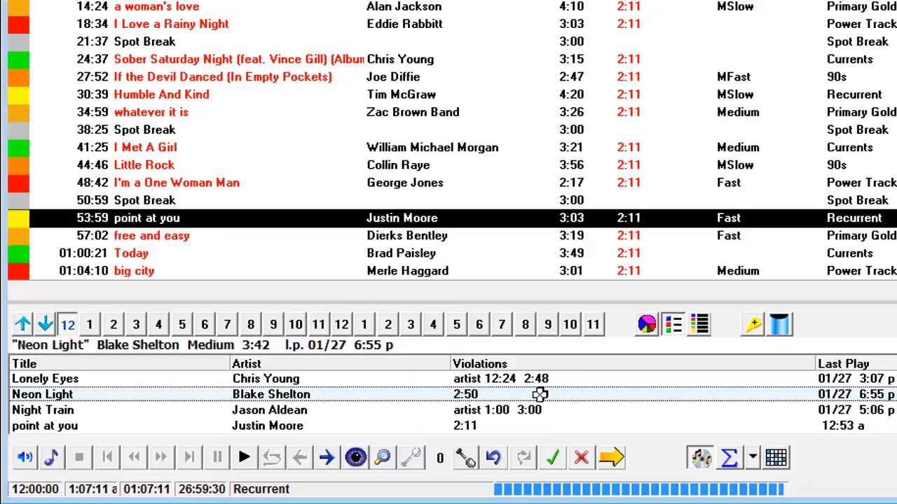
{"action": "left_click", "coordinate": [49, 38]}
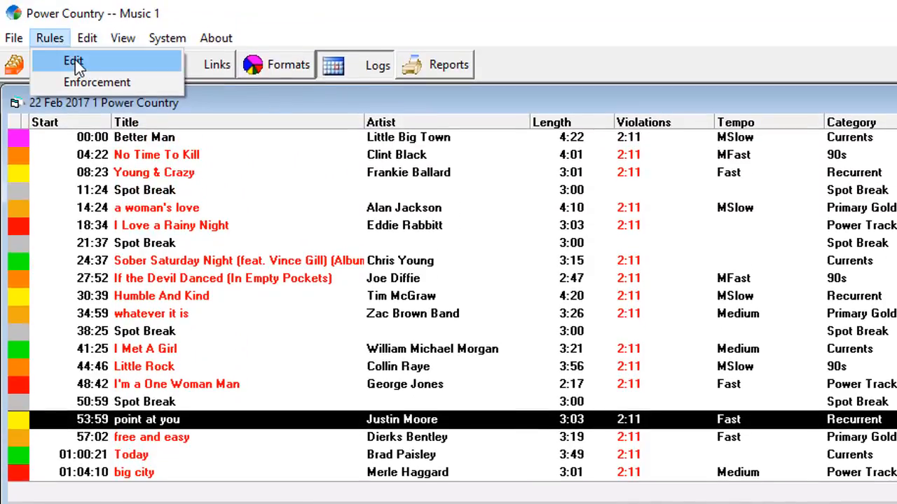
{"action": "left_click", "coordinate": [73, 60]}
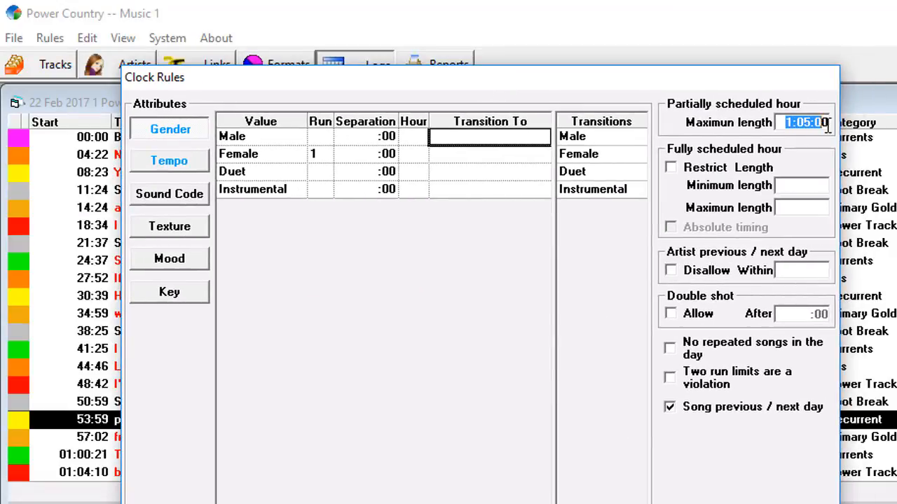
{"action": "mouse_move", "coordinate": [853, 126]}
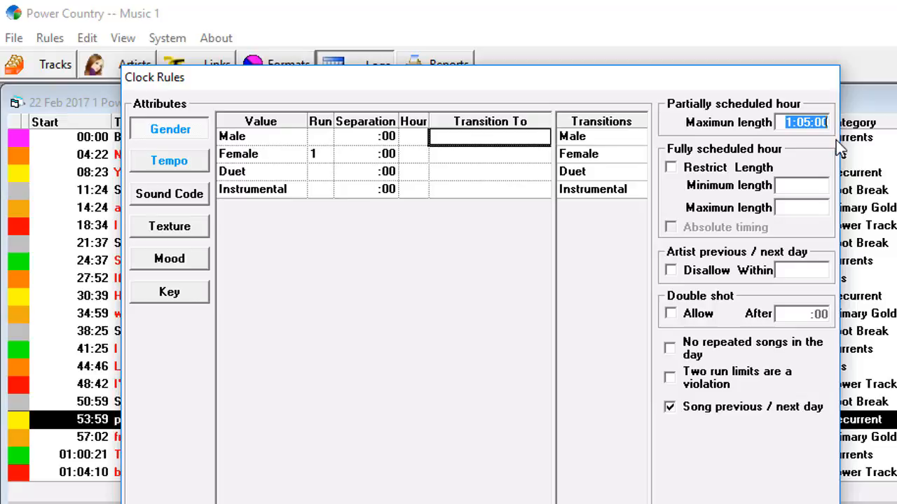
{"action": "mouse_move", "coordinate": [820, 337]}
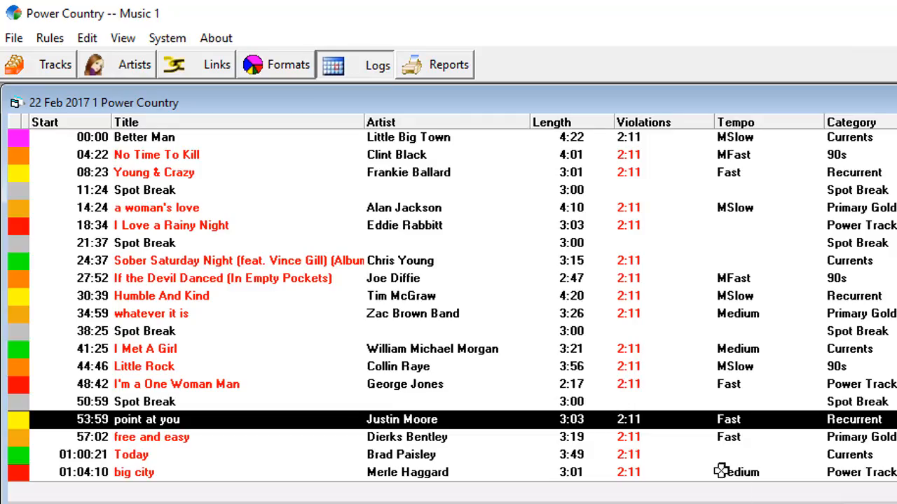
{"action": "mouse_move", "coordinate": [745, 476]}
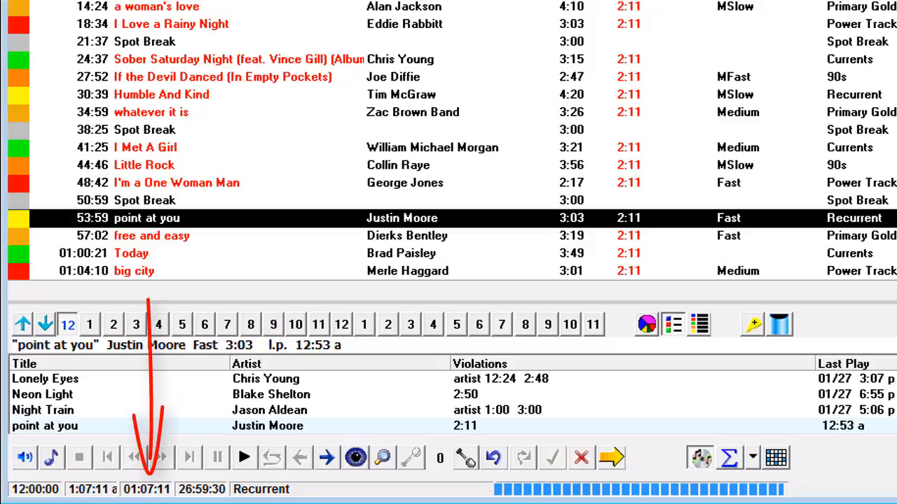
{"action": "mouse_move", "coordinate": [642, 183]}
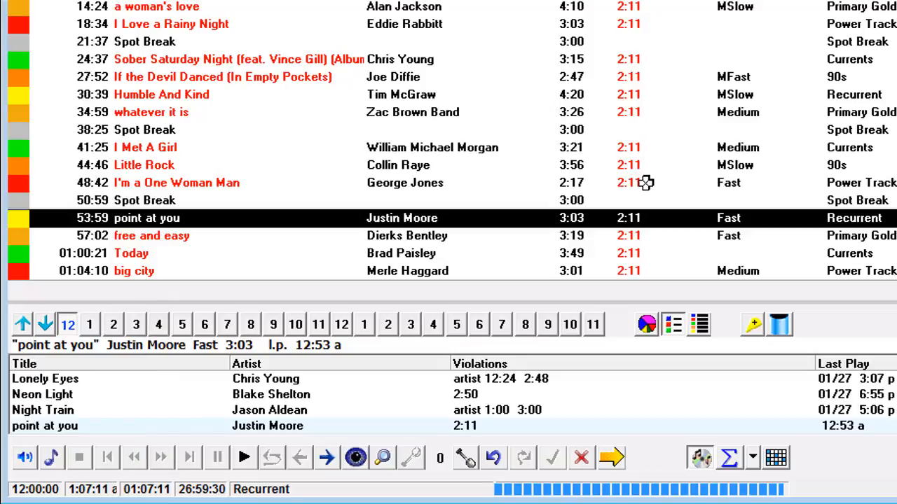
{"action": "mouse_move", "coordinate": [491, 395]}
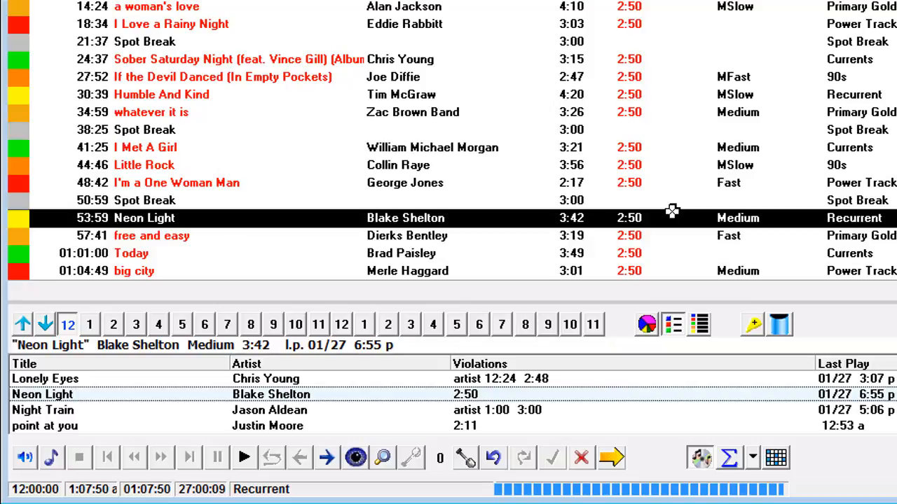
{"action": "mouse_move", "coordinate": [630, 165]}
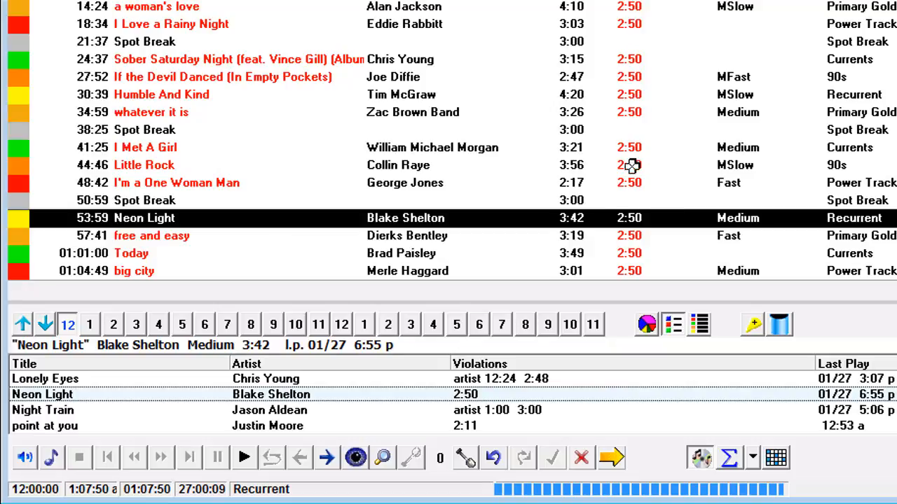
{"action": "mouse_move", "coordinate": [657, 148]}
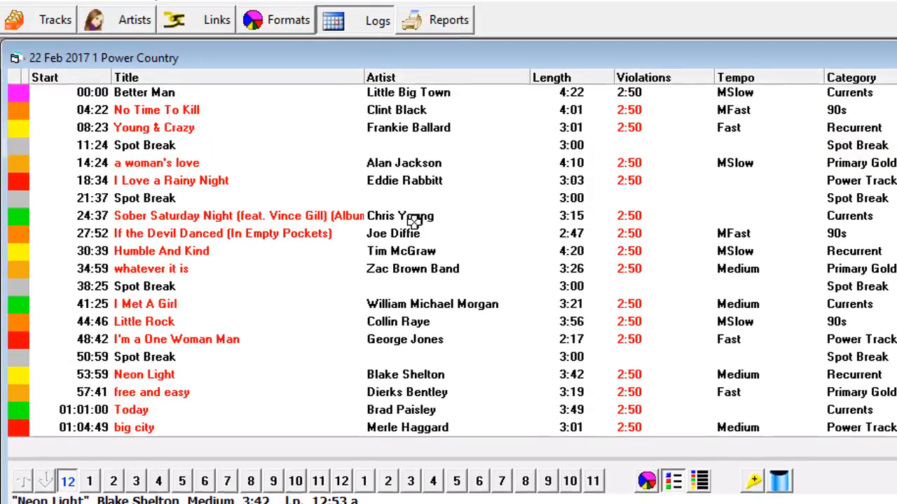
In Clock Rules, restrict fully scheduled hour length to minimum 1:00:00 and maximum 1:02:00
{"action": "left_click", "coordinate": [50, 37]}
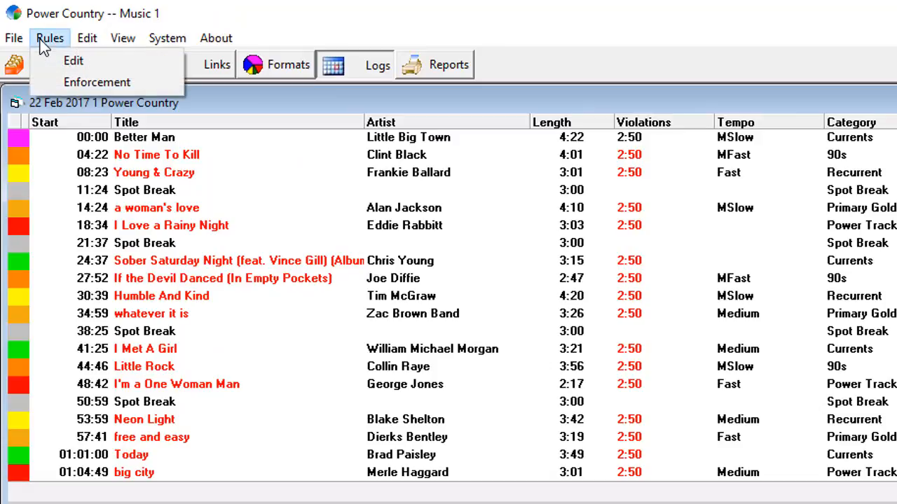
{"action": "mouse_move", "coordinate": [73, 60]}
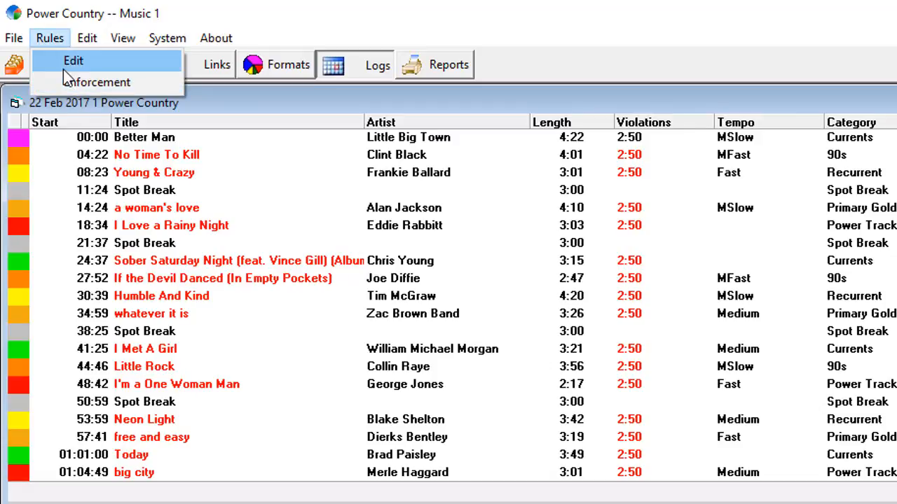
{"action": "left_click", "coordinate": [73, 60]}
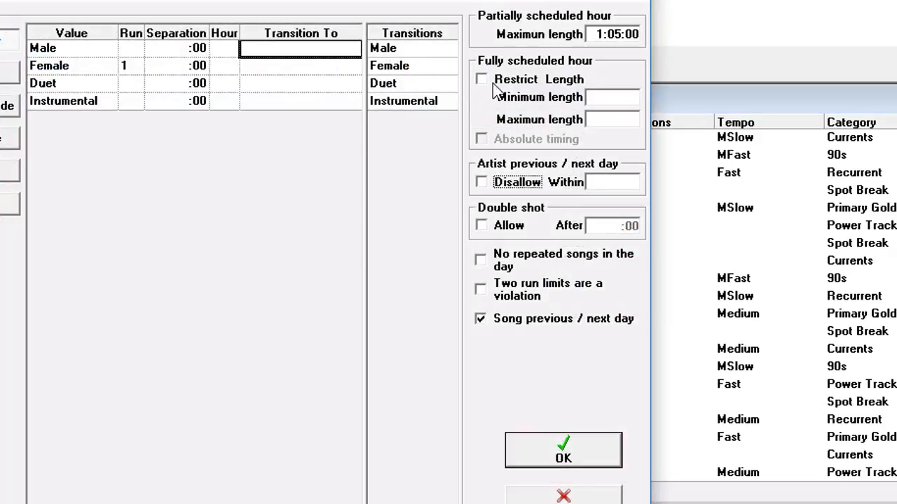
{"action": "left_click", "coordinate": [482, 78]}
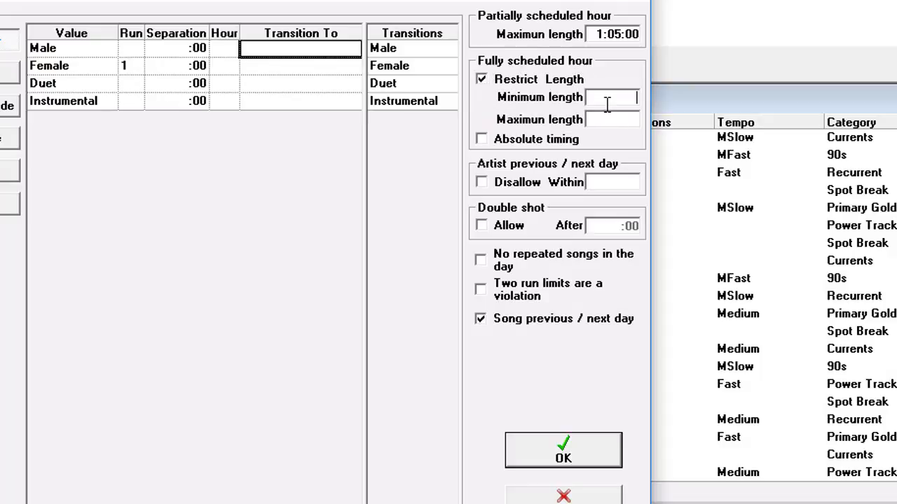
{"action": "type", "text": "60"}
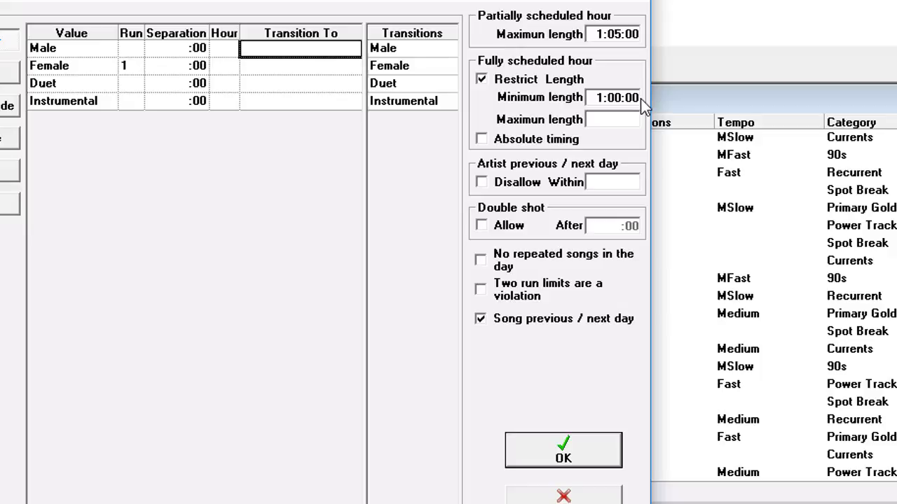
{"action": "type", "text": "620"}
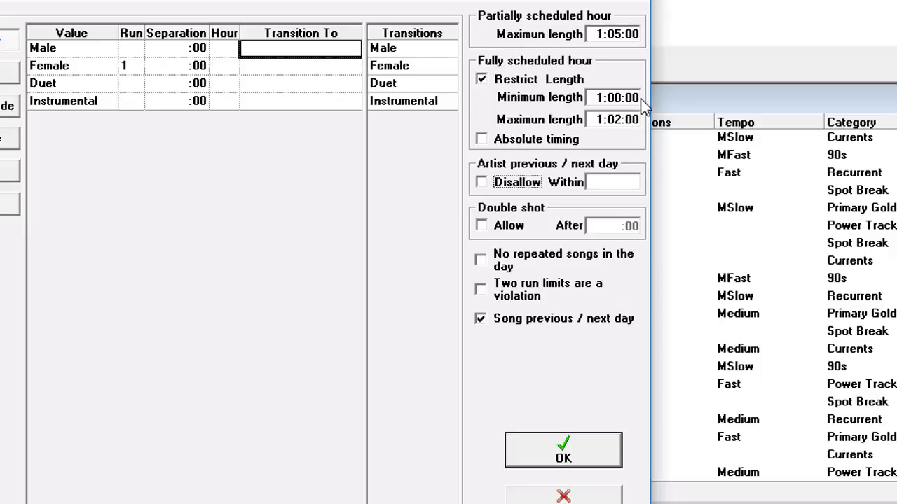
{"action": "mouse_move", "coordinate": [544, 121]}
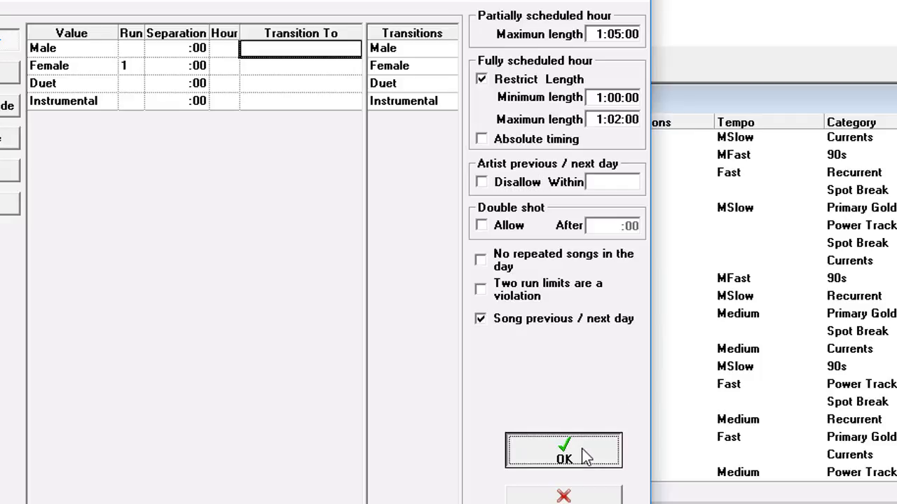
Confirm the clock rules, then apply enforcement with Fixed Times ticked and save it as default
{"action": "left_click", "coordinate": [563, 451]}
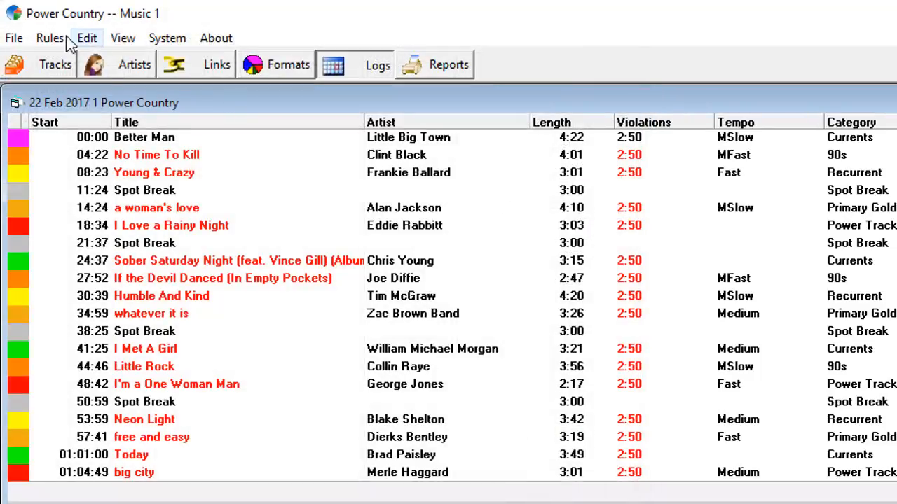
{"action": "left_click", "coordinate": [49, 38]}
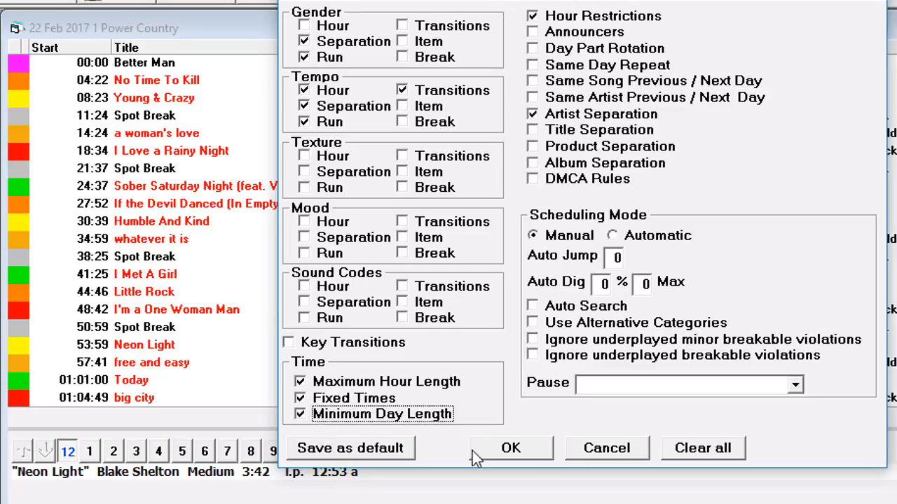
{"action": "mouse_move", "coordinate": [351, 482]}
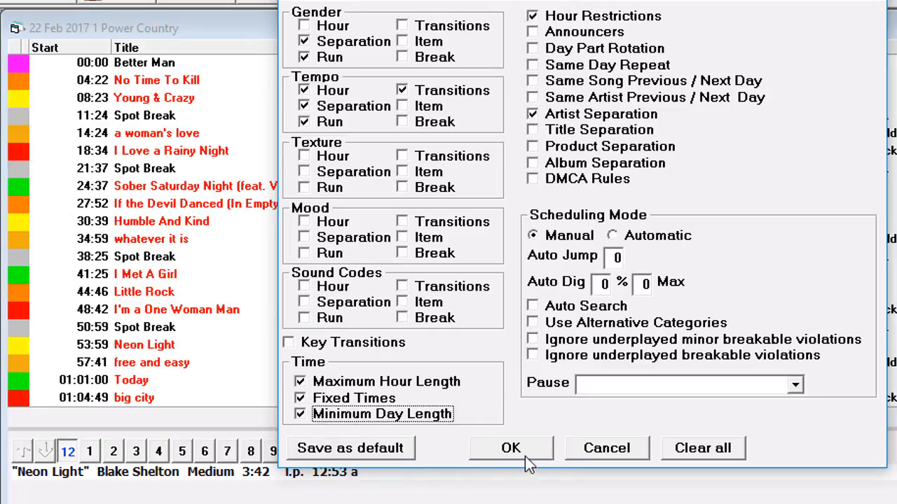
{"action": "left_click", "coordinate": [350, 448]}
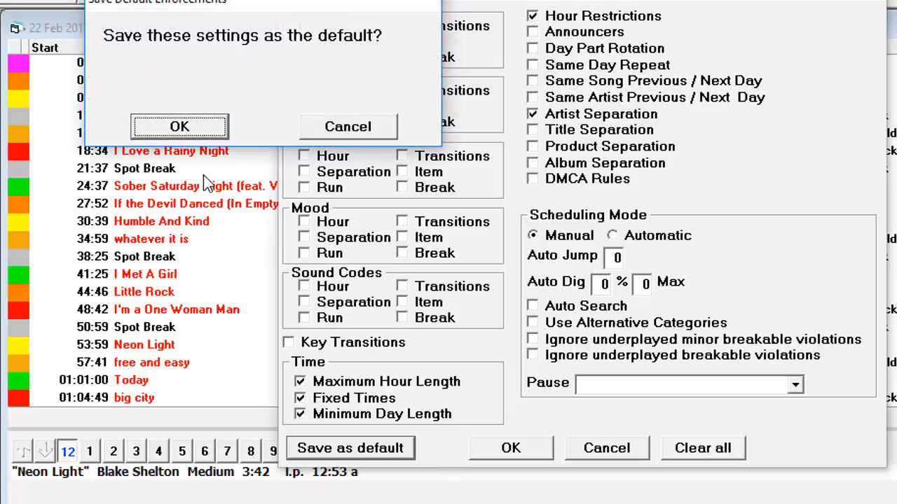
{"action": "left_click", "coordinate": [180, 126]}
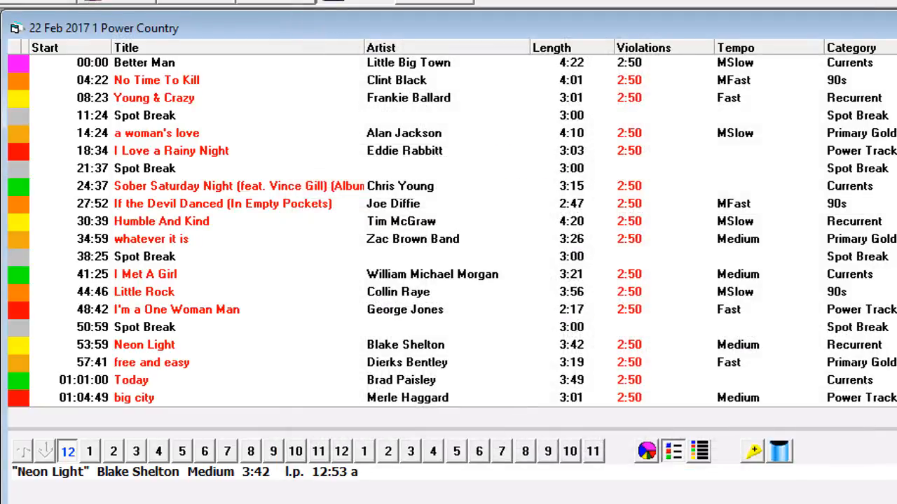
Schedule the hour, producing the 'too long by 0:05:50' warning
{"action": "left_click", "coordinate": [45, 451]}
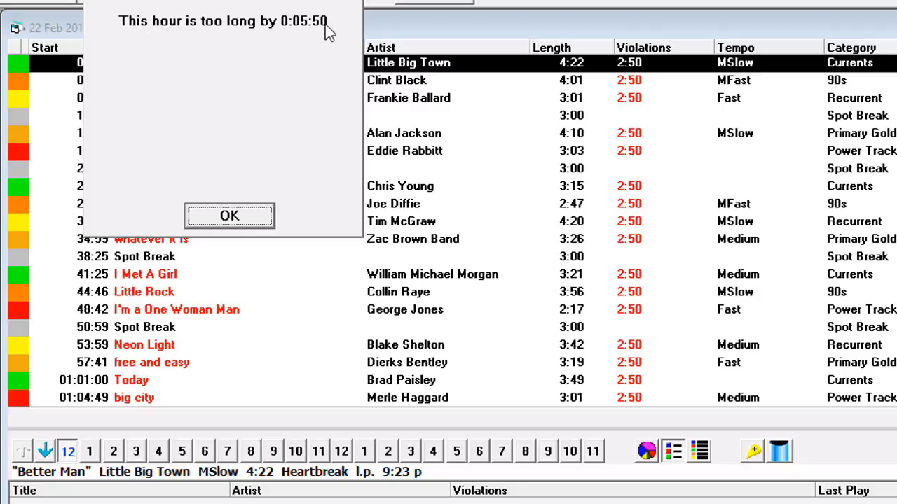
{"action": "mouse_move", "coordinate": [317, 37]}
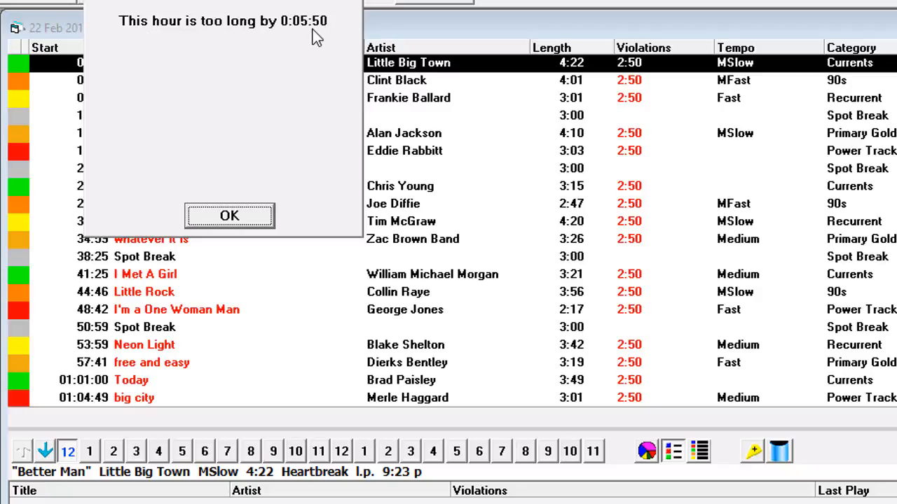